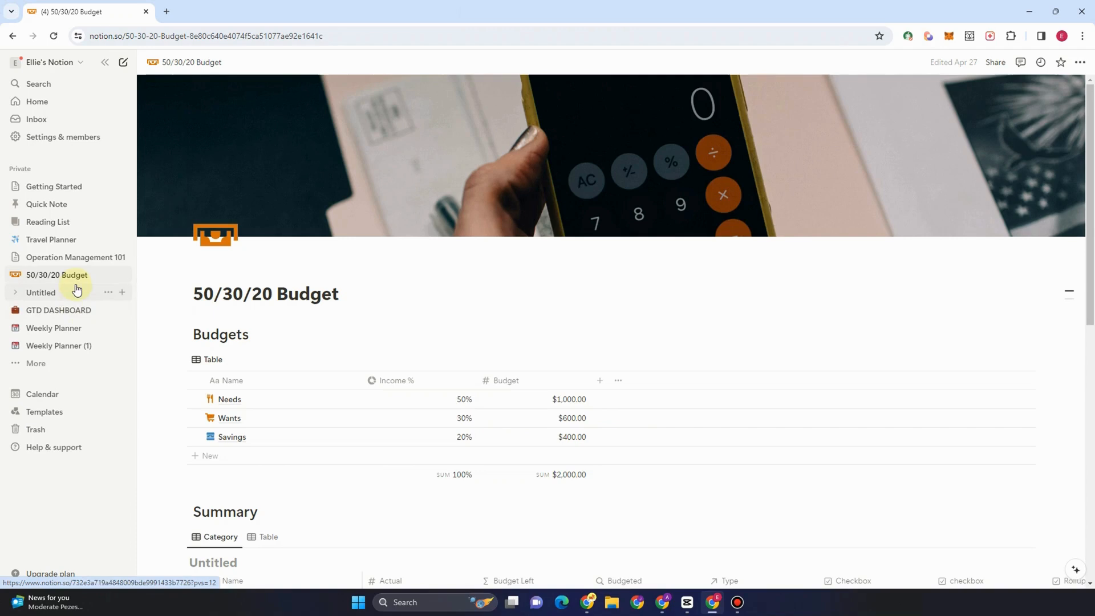
Step: Open the GTD DASHBOARD page from the sidebar and scroll to its inbox task table
left_click(58, 310)
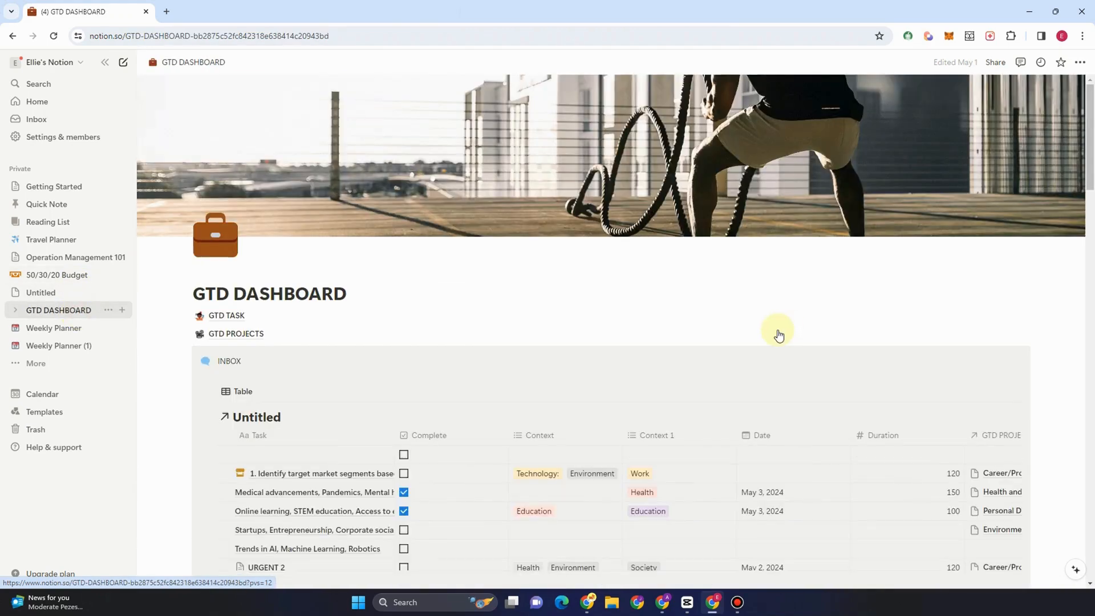
mouse_move(821, 388)
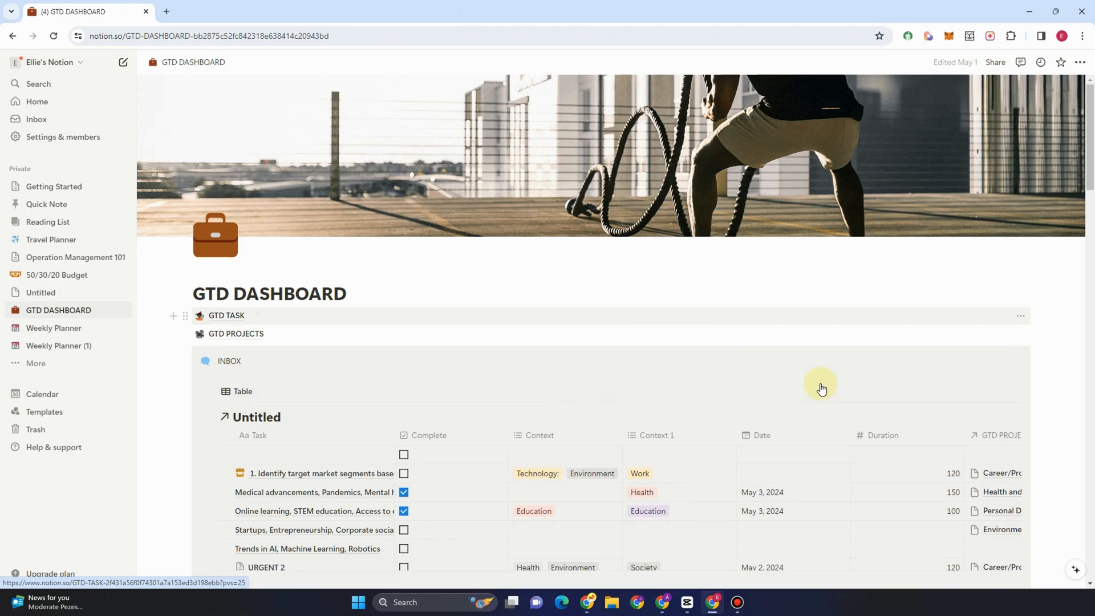
scroll("down", 3)
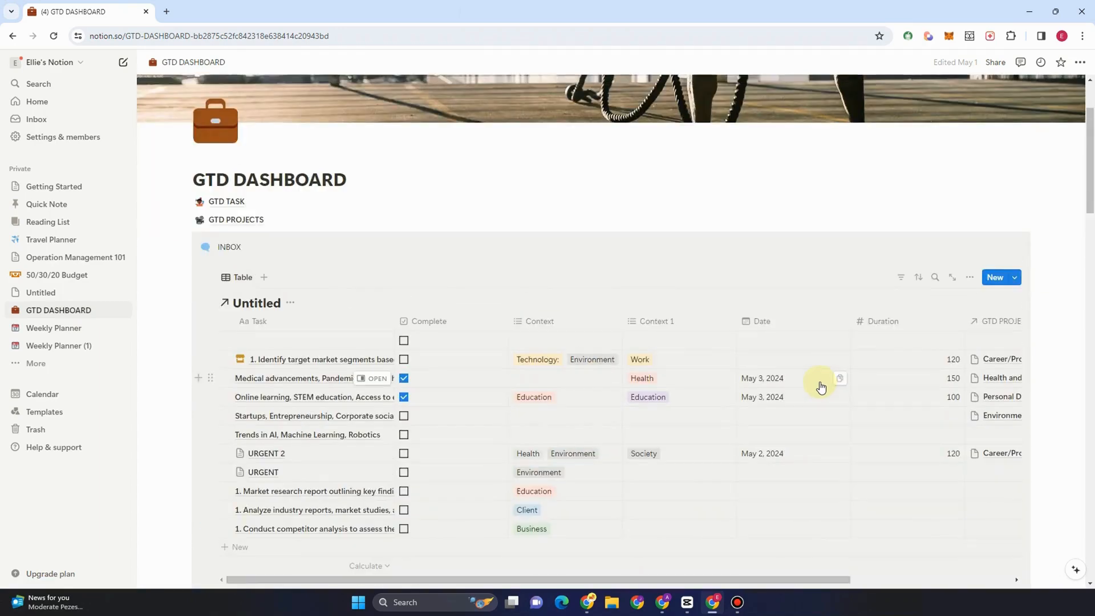
scroll("down", 3)
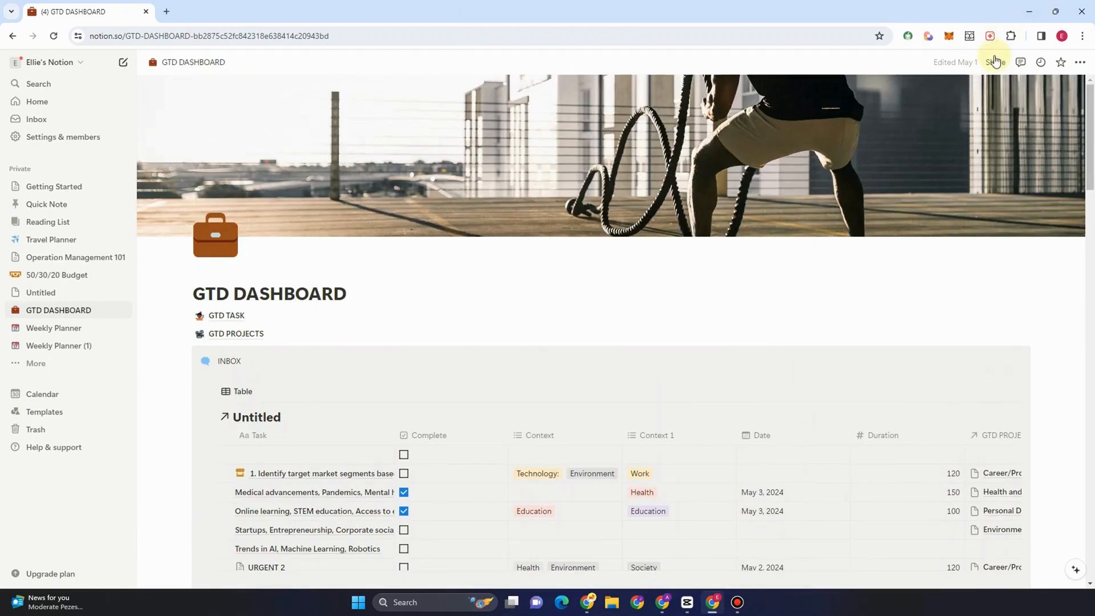
Step: Share GTD DASHBOARD with anyone in Ellie's Notion who has the link, keeping full access, after peeking at Publish
left_click(994, 61)
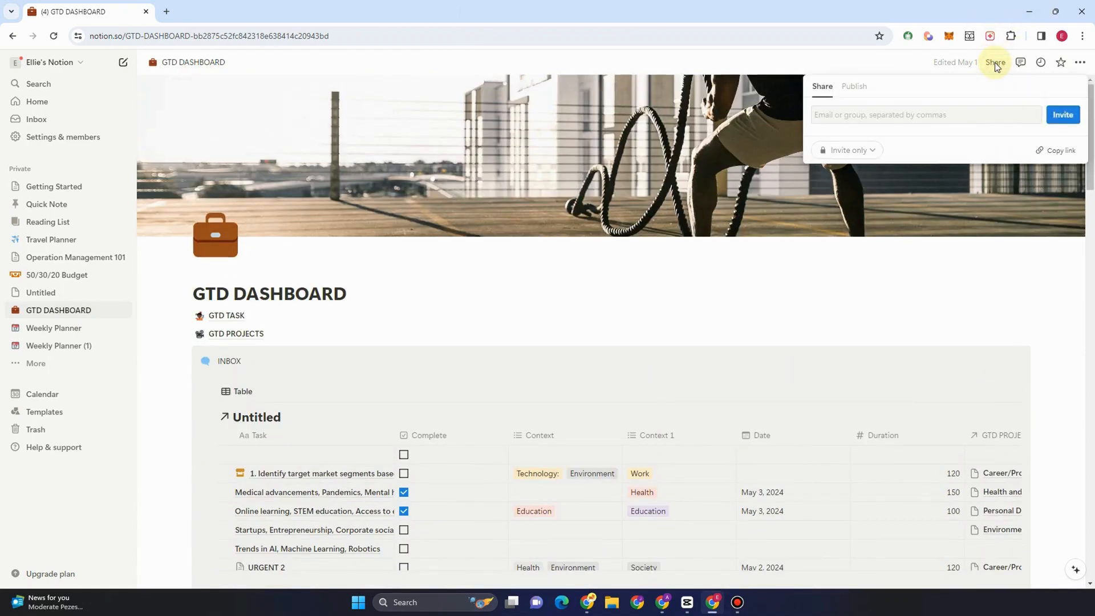
mouse_move(889, 155)
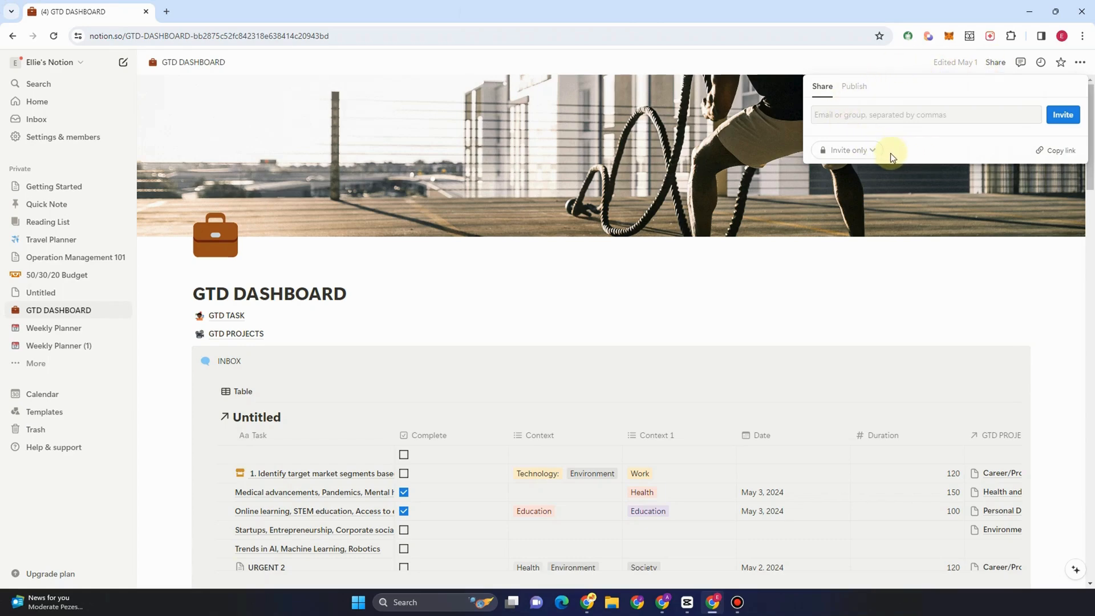
left_click(846, 151)
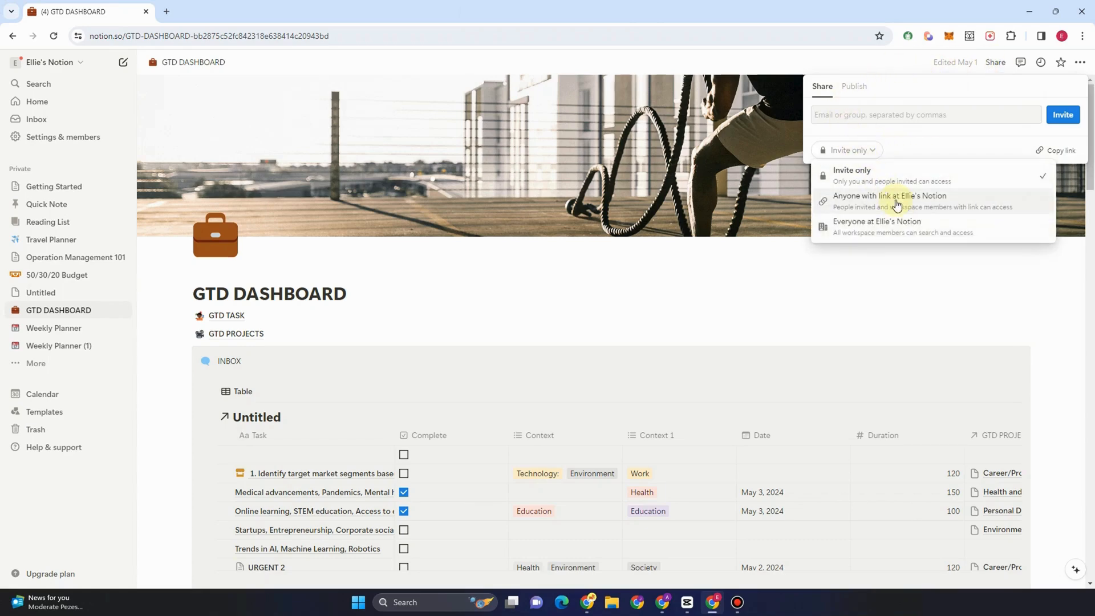
mouse_move(901, 205)
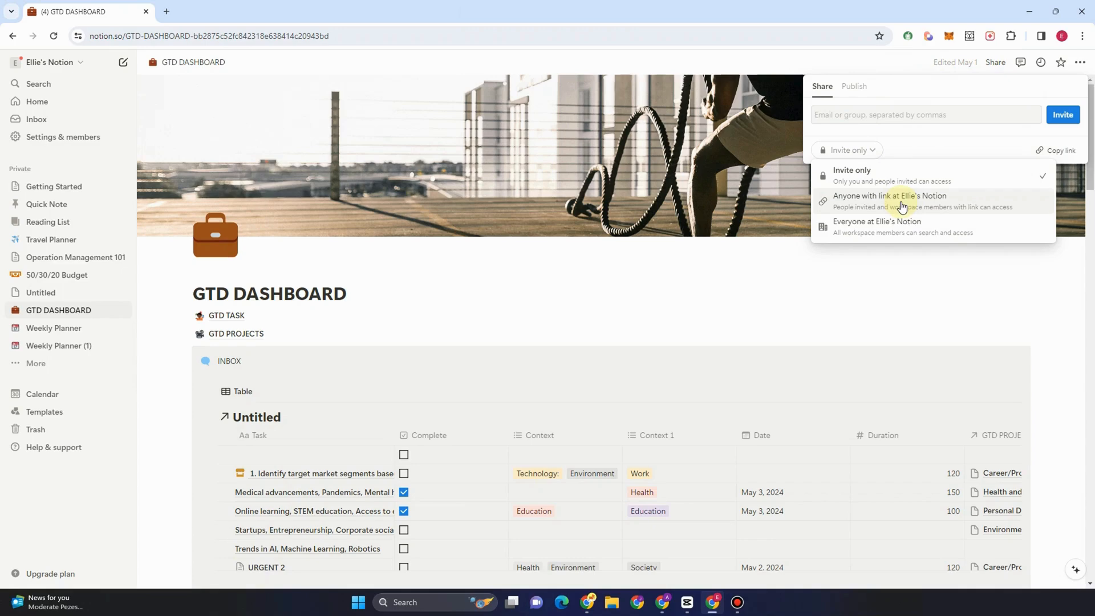
left_click(888, 201)
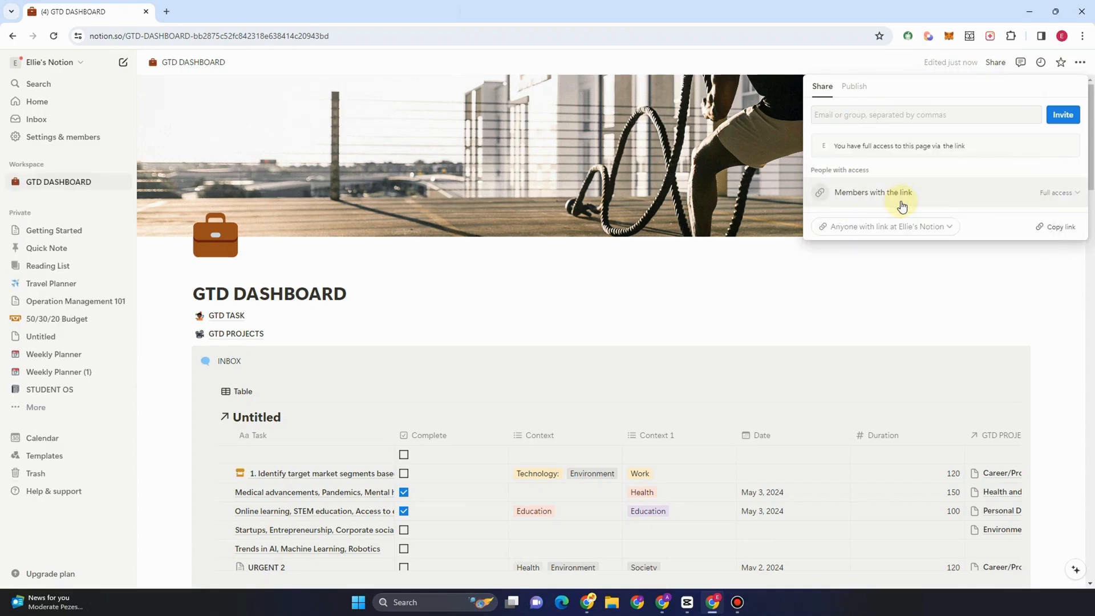
left_click(1058, 192)
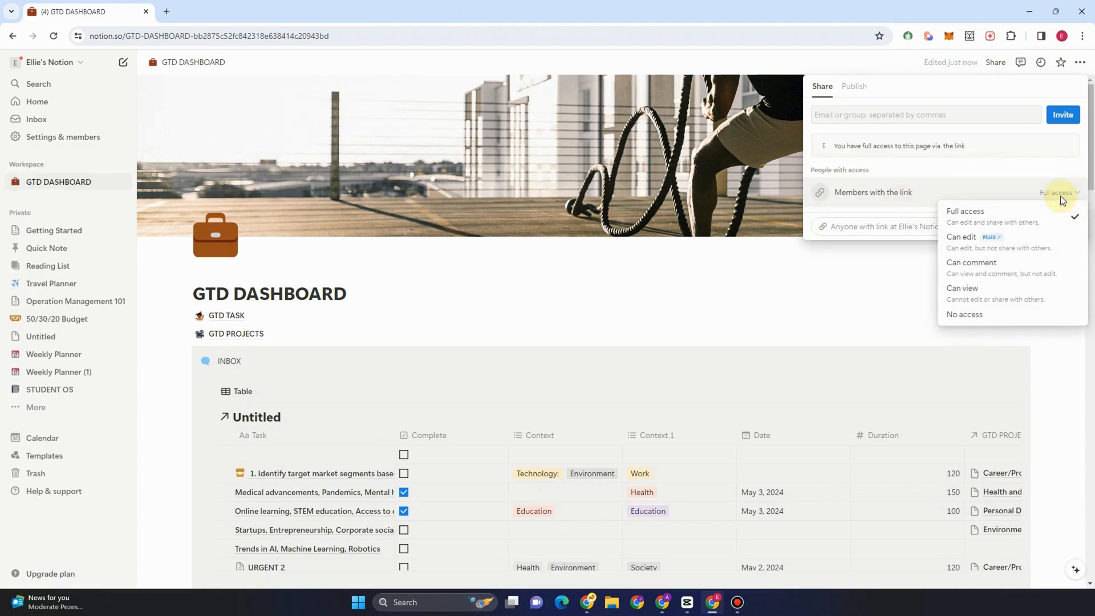
mouse_move(998, 164)
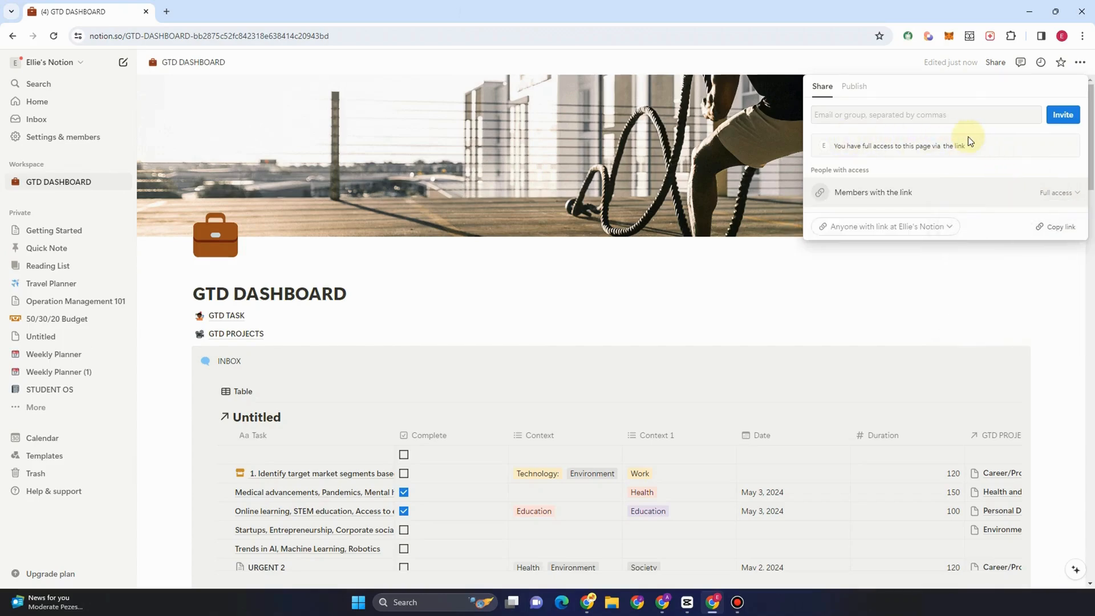
left_click(854, 86)
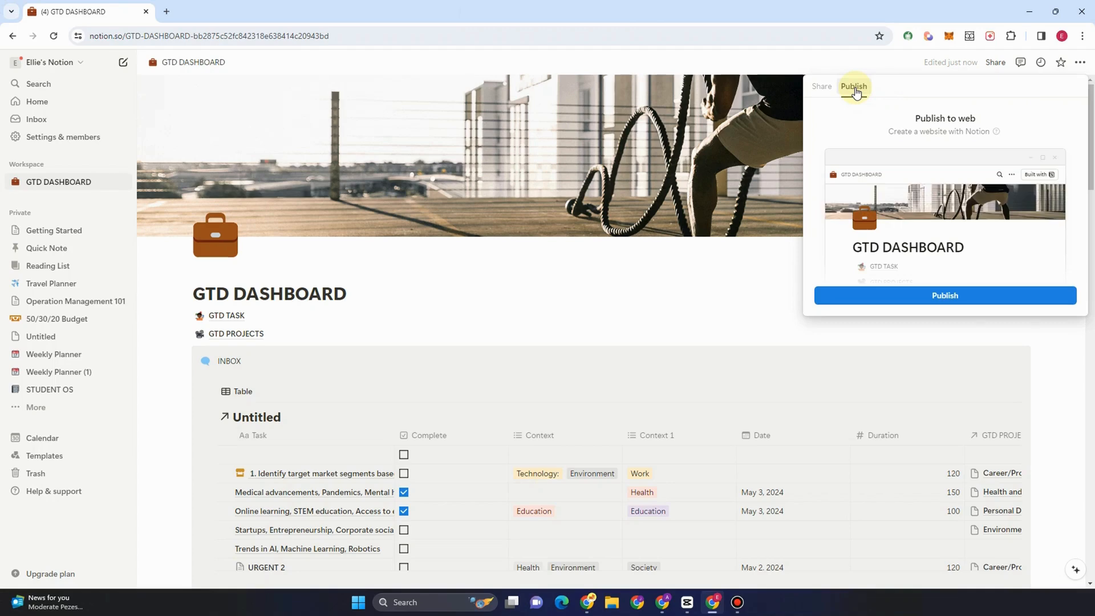
left_click(821, 86)
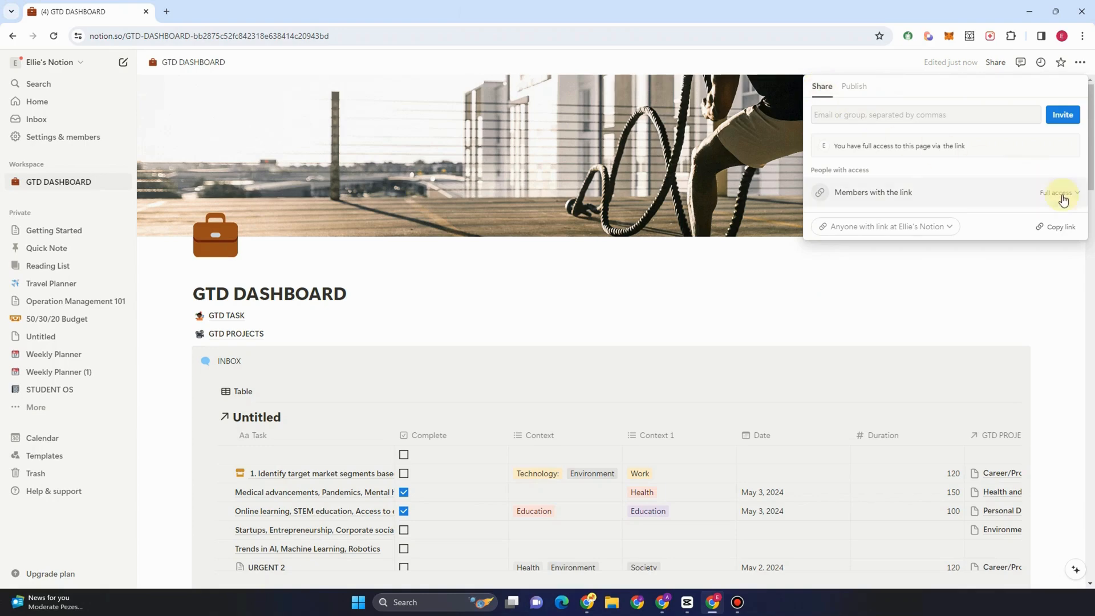
mouse_move(1065, 203)
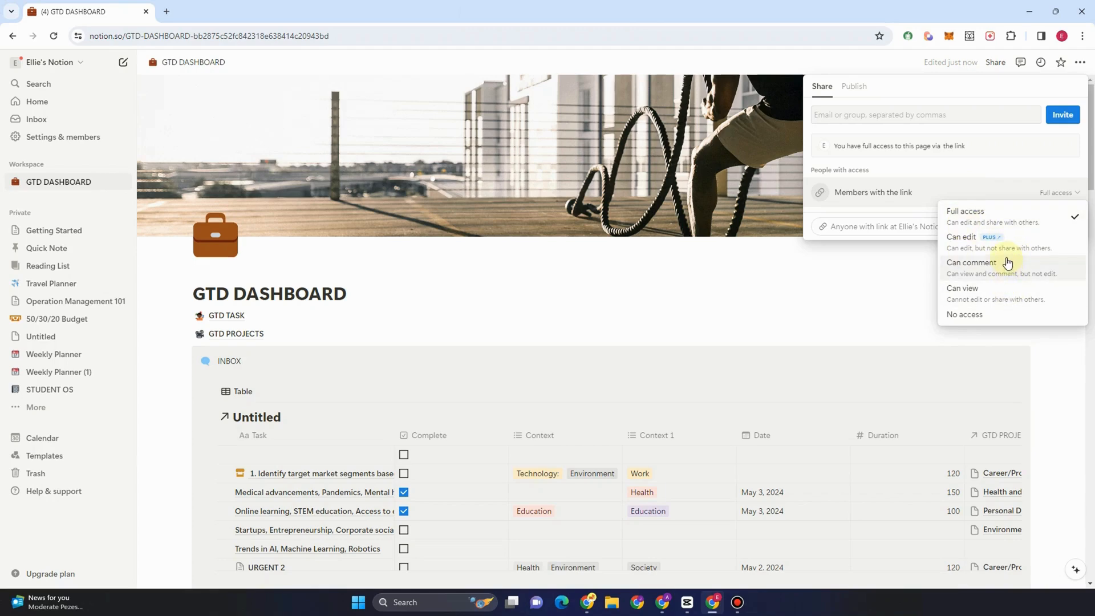
mouse_move(1003, 304)
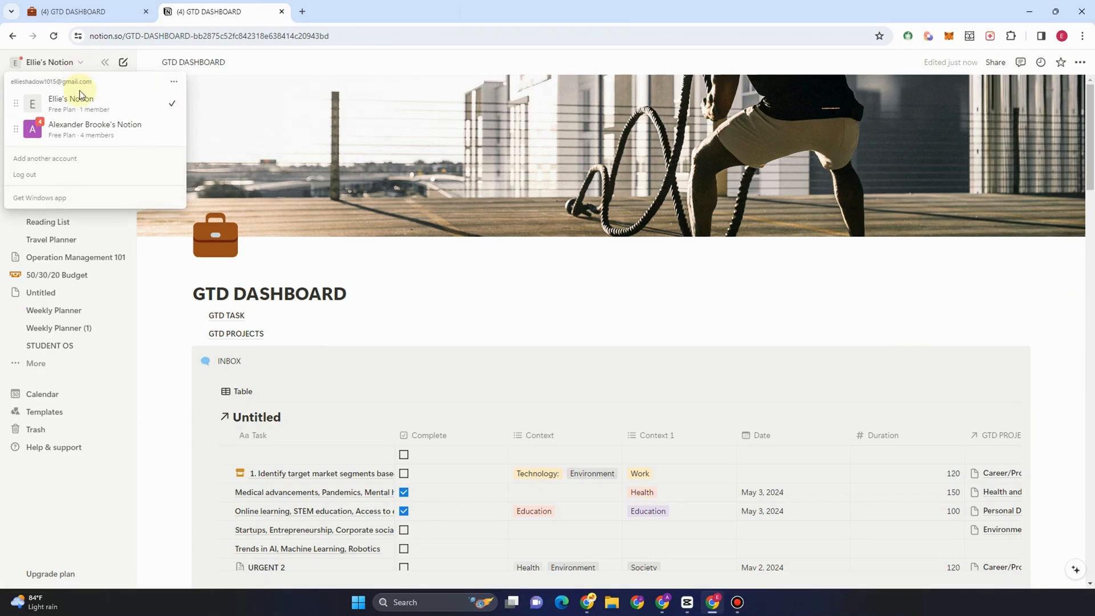
Step: Open the workspace switcher from the workspace name at the top of the sidebar
left_click(96, 128)
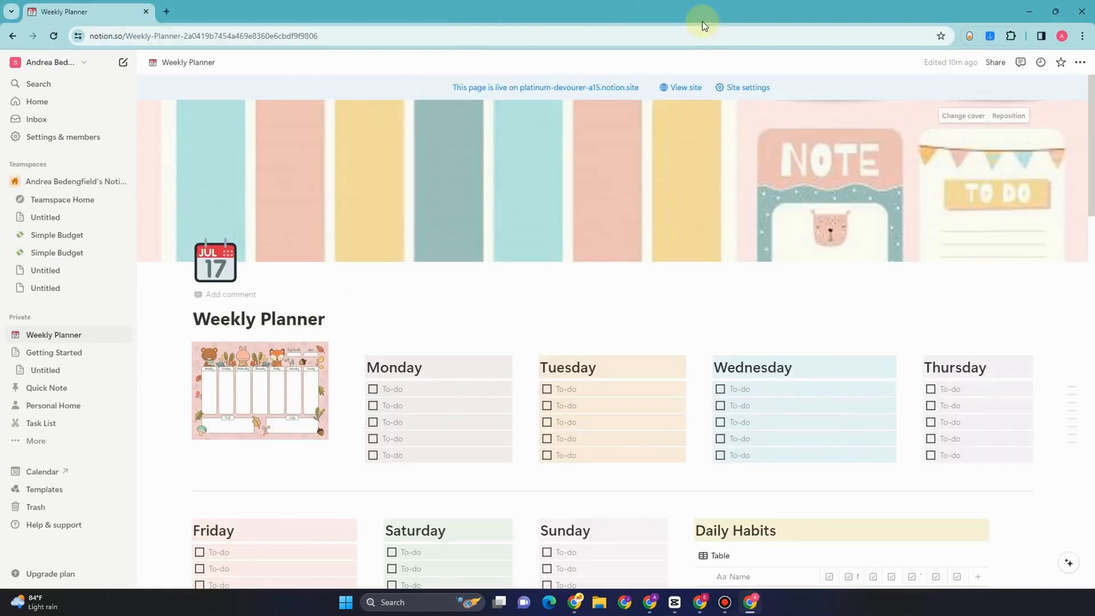
mouse_move(707, 224)
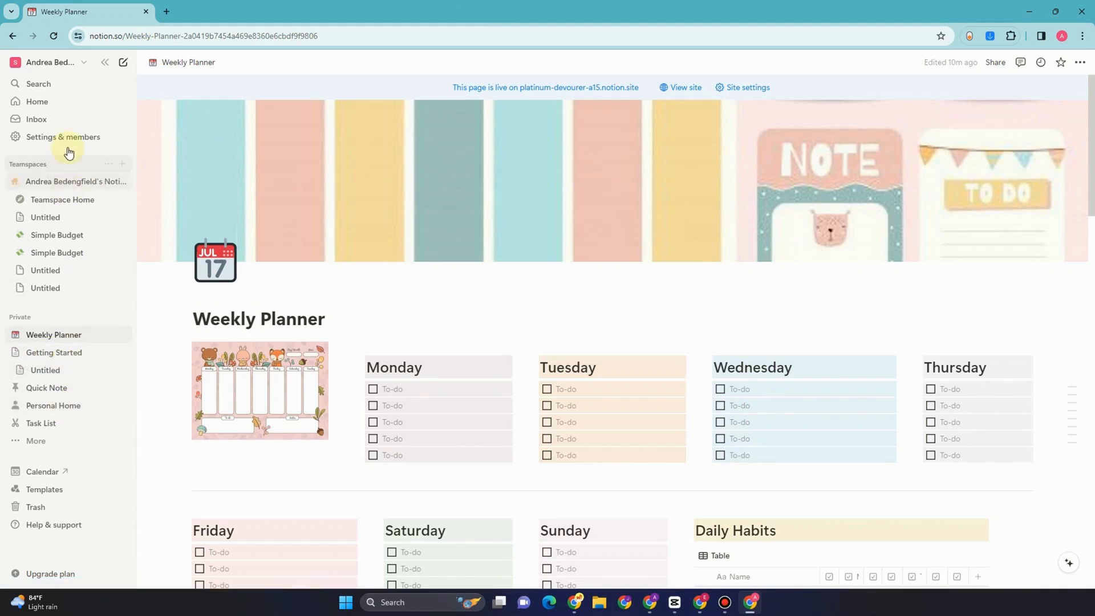
left_click(47, 62)
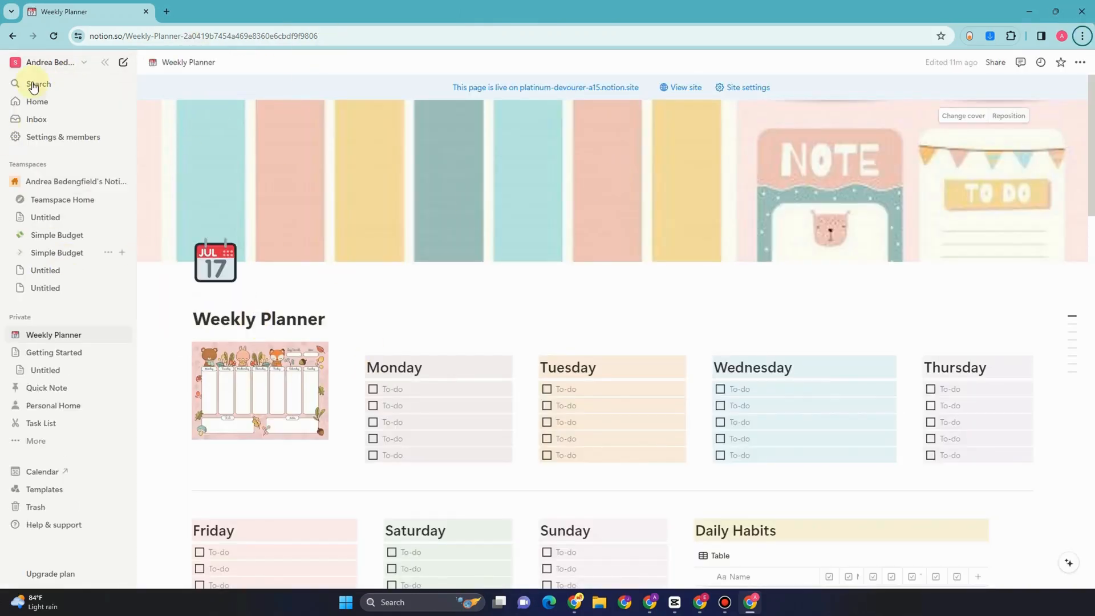
mouse_move(105, 335)
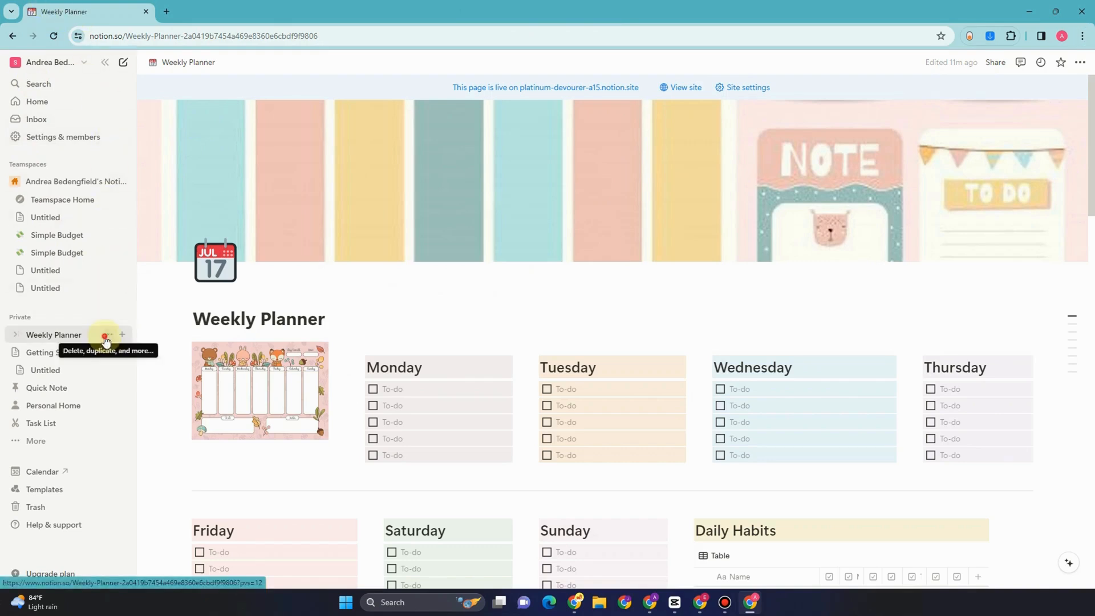
Step: Duplicate Weekly Planner into the ABC workspace via Move to, confirming with 'I understand, duplicate'
left_click(104, 335)
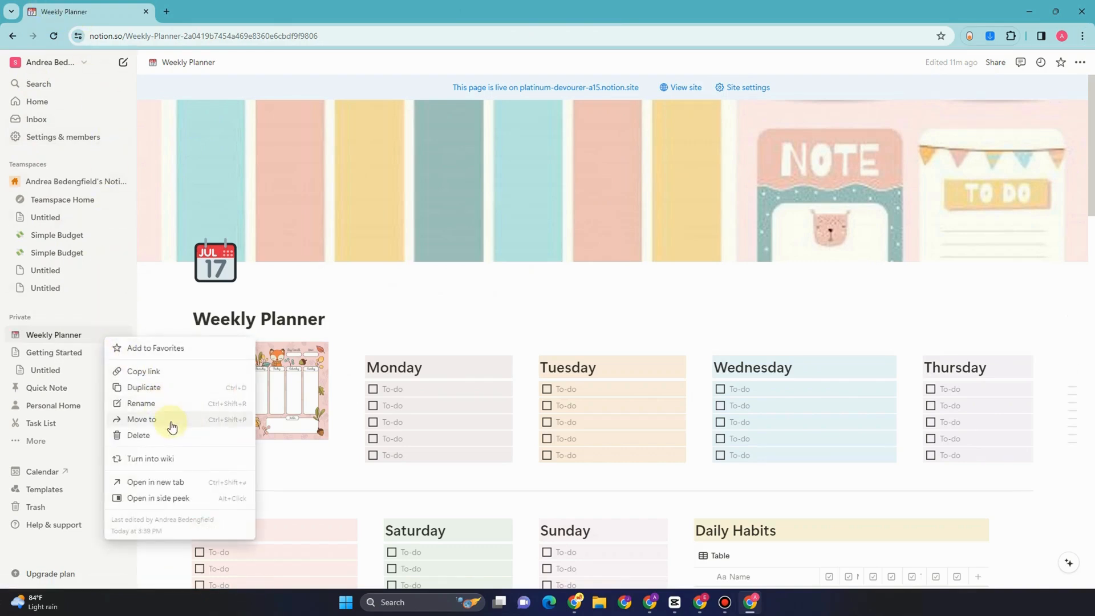
left_click(140, 420)
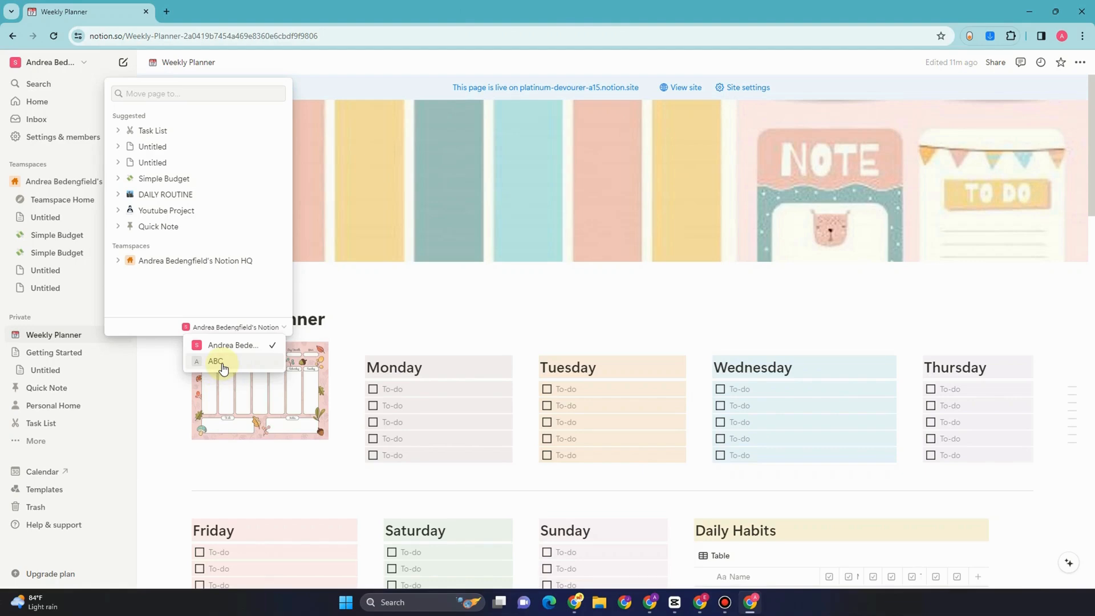
left_click(215, 361)
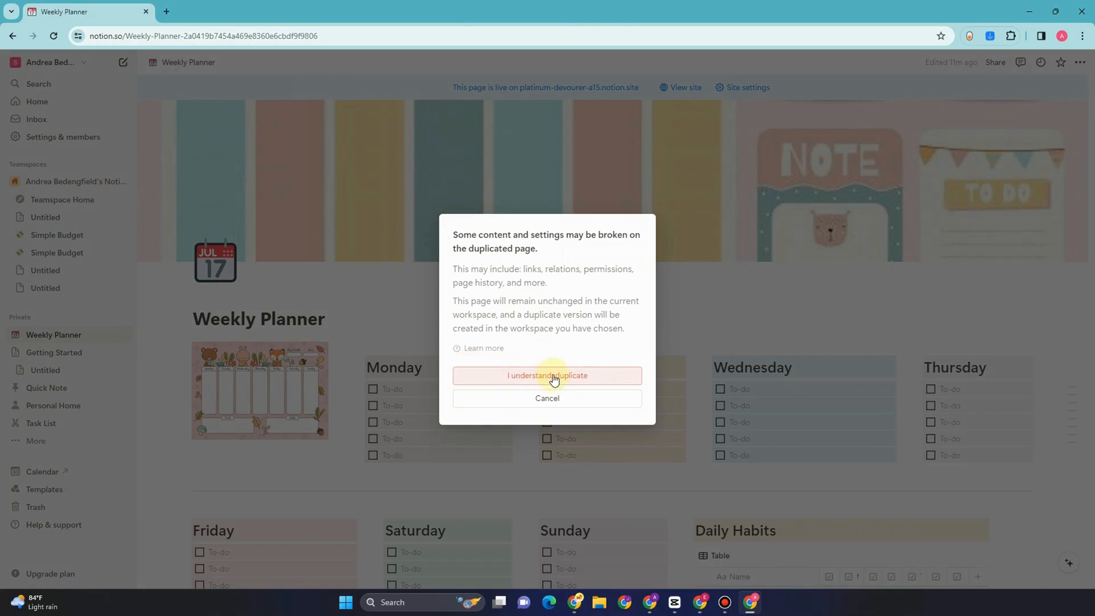
left_click(547, 375)
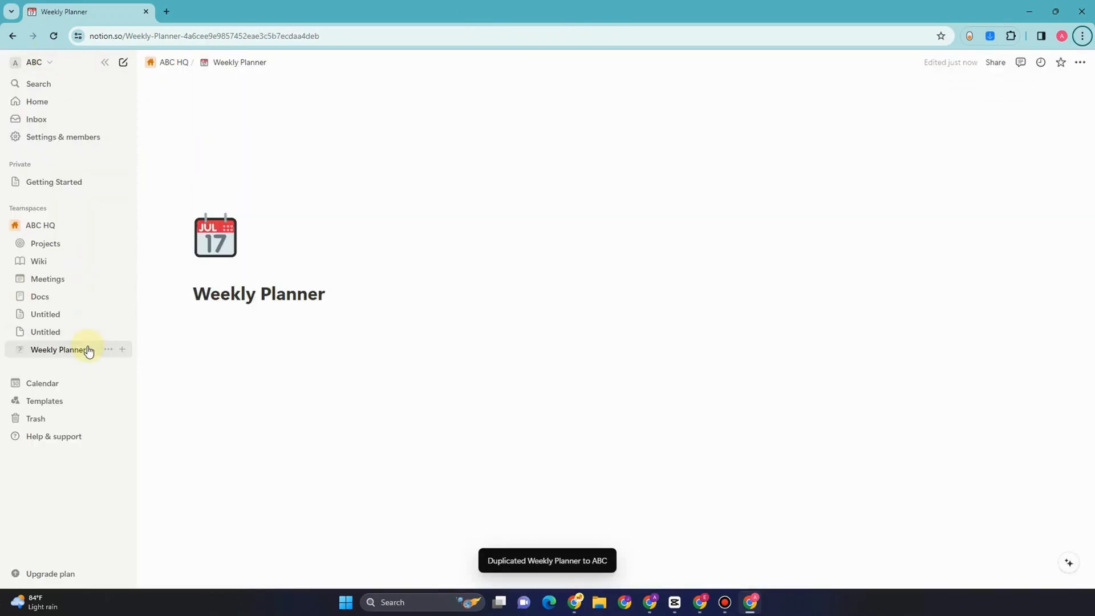
Step: Open the duplicated Weekly Planner in ABC and scroll through its to-dos, Daily Habits table and calendar
left_click(30, 61)
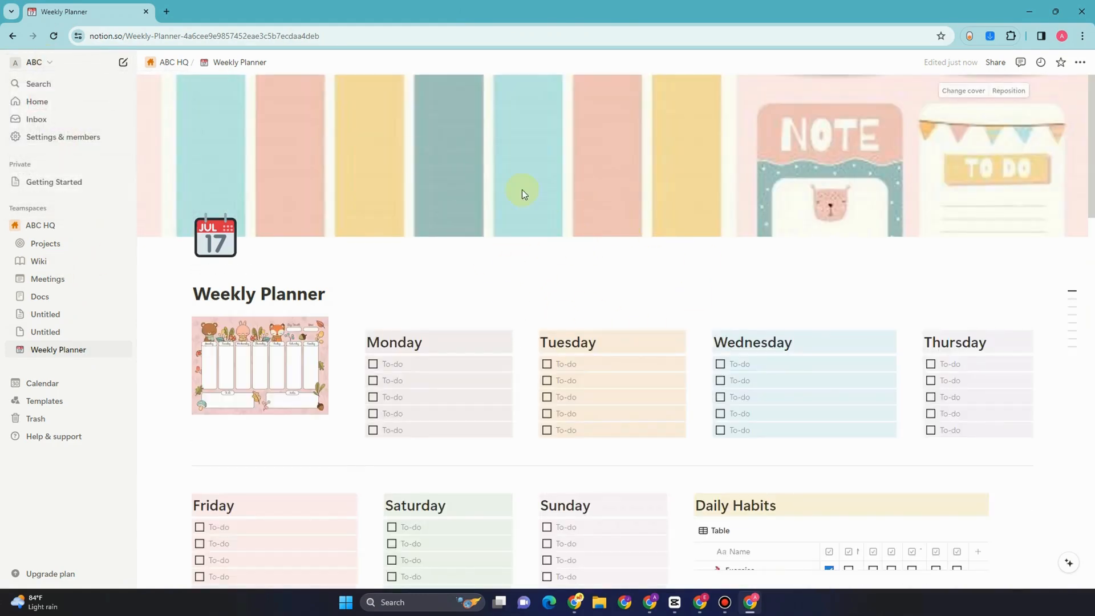
scroll("down", 3)
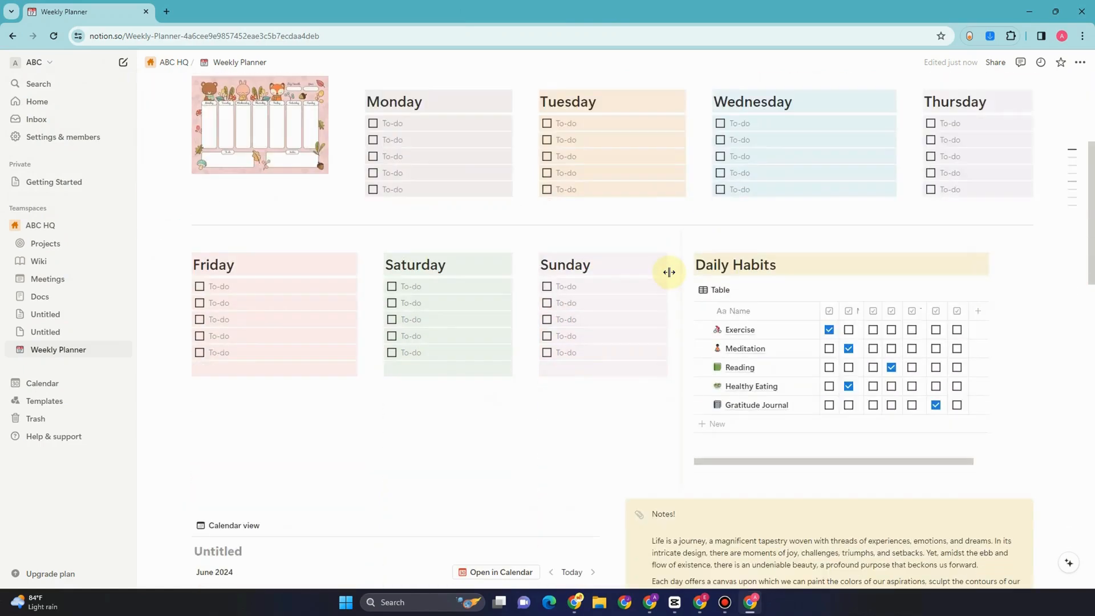
scroll("down", 3)
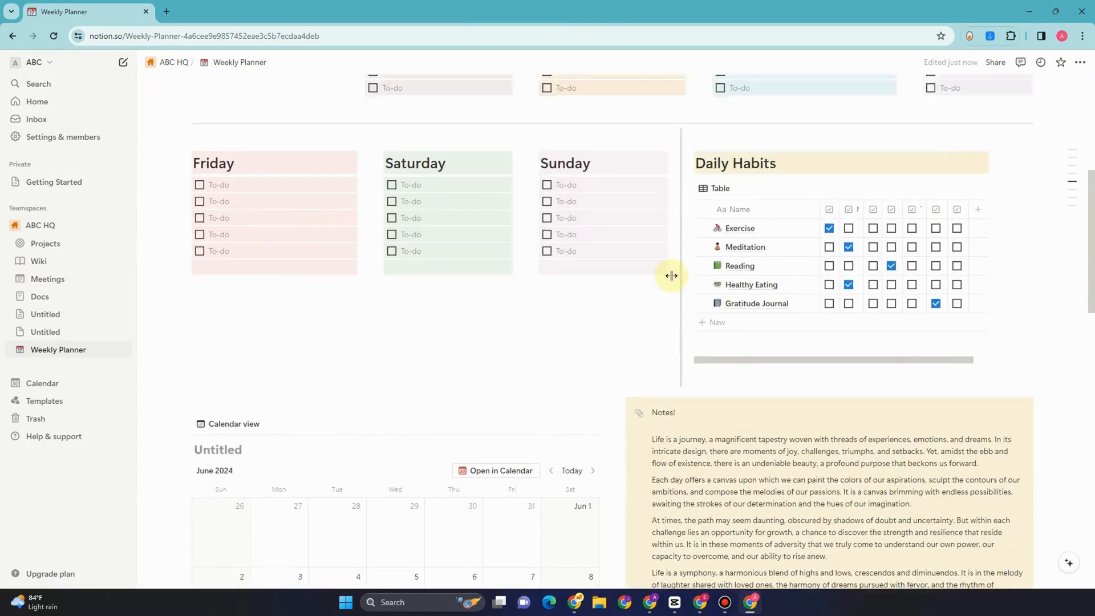